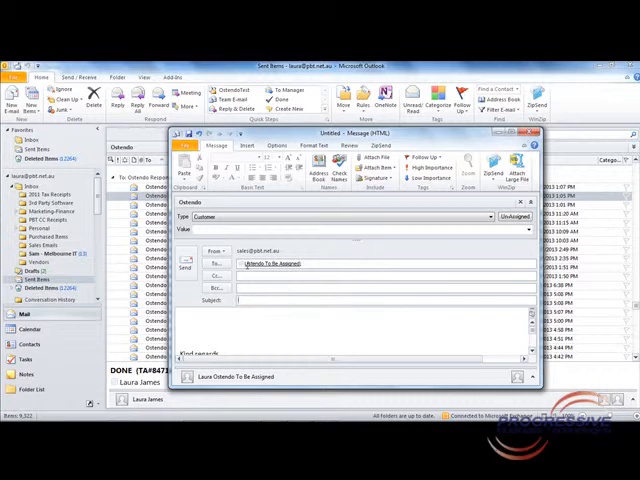
Send the new customer email to Ostendo To Be Assigned with its subject and body filled in.
{"action": "type", "text": "Subject"}
{"action": "left_click", "coordinate": [352, 334]}
{"action": "type", "text": "Sample body"}
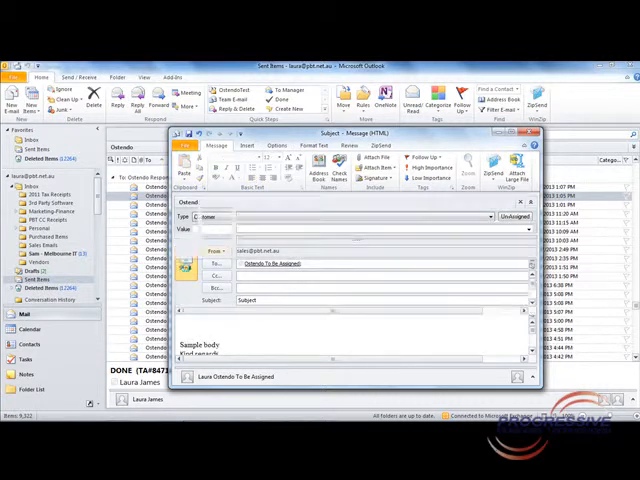
{"action": "left_click", "coordinate": [528, 132]}
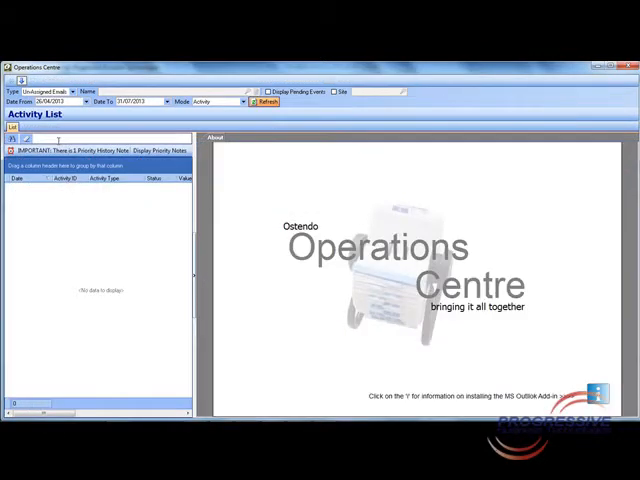
Show the Operations Centre Activity List panel in Ostendo.
{"action": "left_click", "coordinate": [264, 100]}
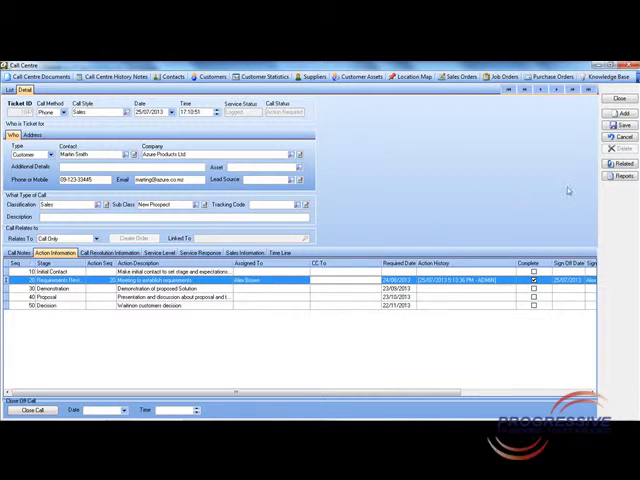
Scroll the sales ticket in Call Centre across to its Future Actions list.
{"action": "scroll", "scroll_direction": "right", "scroll_amount": 3}
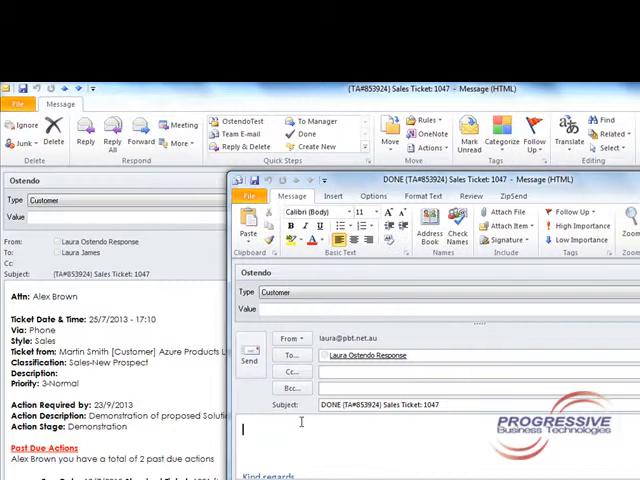
Write 'Update some notes action history notes' in the DONE Sales Ticket 3047 reply to Laura.
{"action": "type", "text": "Update some notes a"}
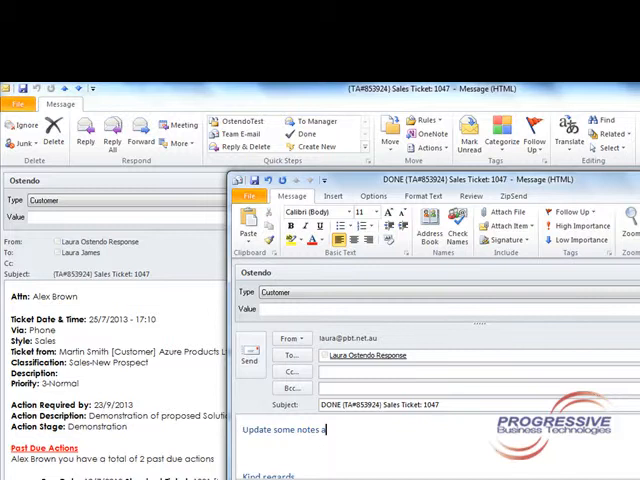
{"action": "type", "text": "ct"}
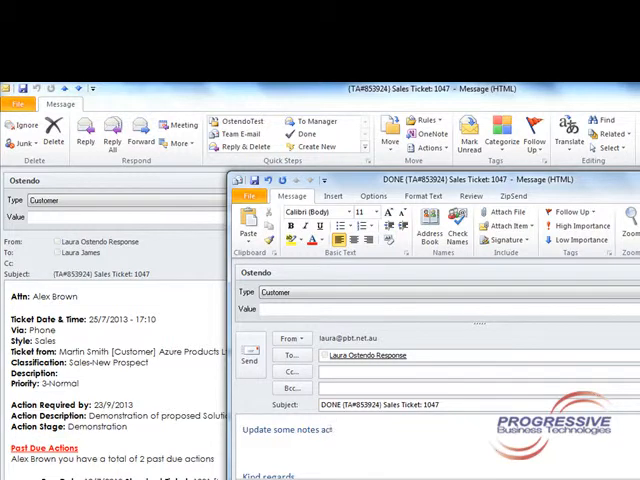
{"action": "type", "text": "action history notes"}
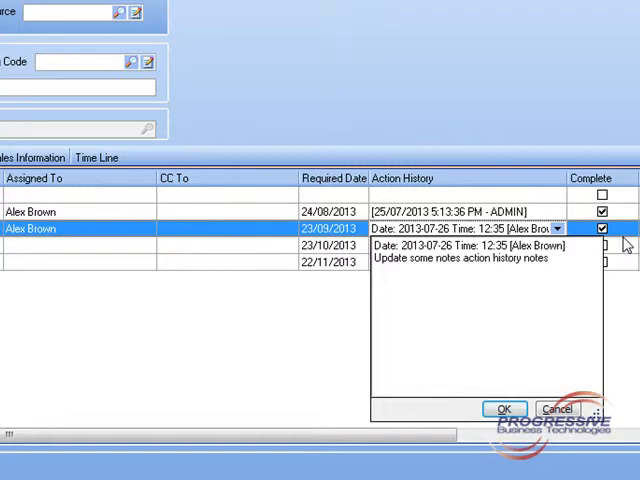
Dismiss the Demonstration action's history notes with OK after reviewing the emailed note.
{"action": "left_click", "coordinate": [504, 408]}
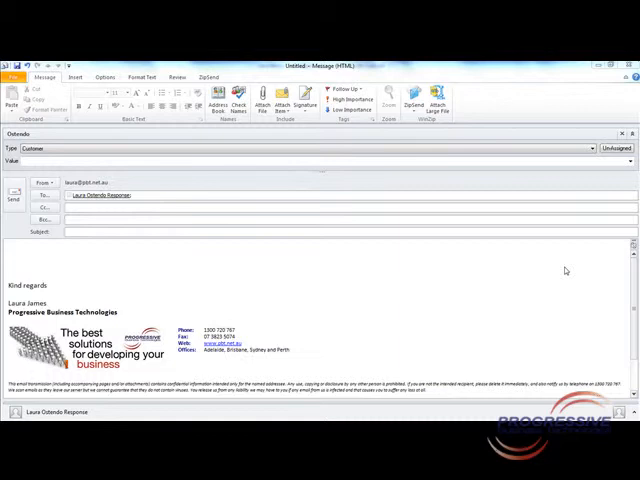
Enter 'QUERY JOB#400061' as the subject of the new customer email to Ostendo.
{"action": "type", "text": "QUI"}
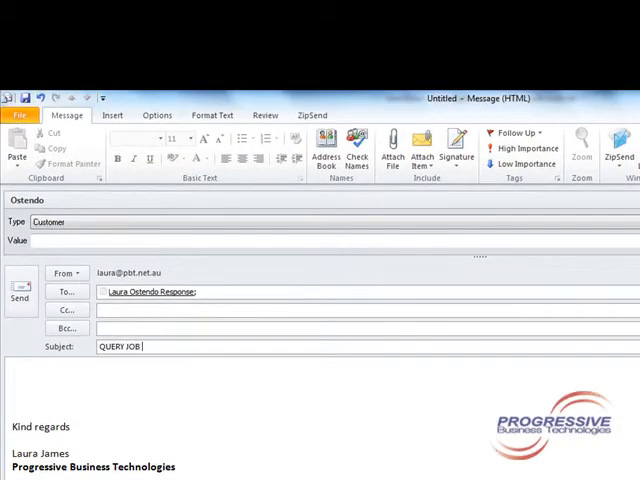
{"action": "type", "text": "#JOB"}
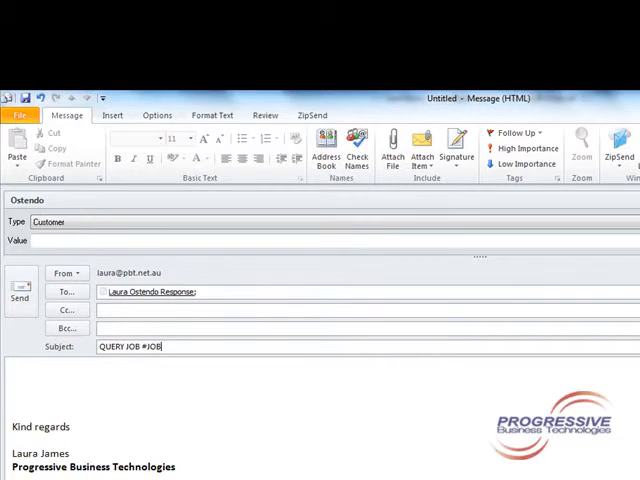
{"action": "type", "text": "400061#"}
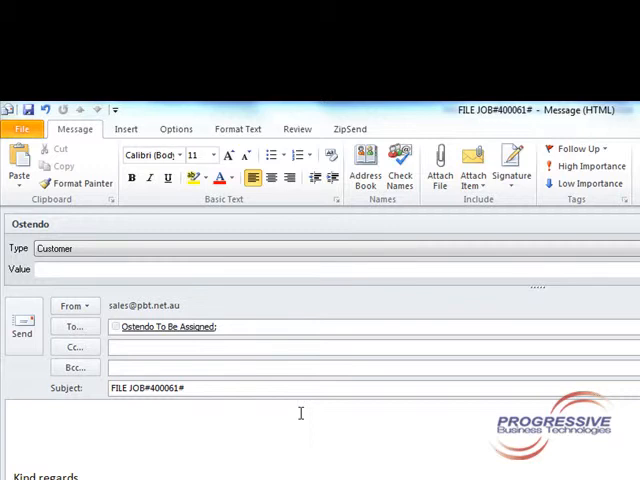
{"action": "mouse_move", "coordinate": [138, 410]}
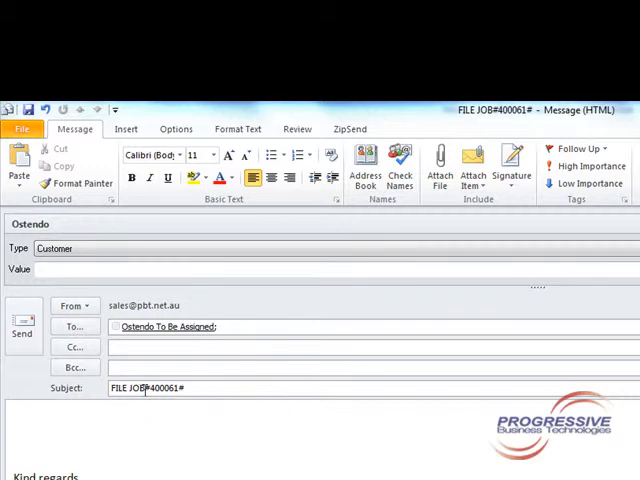
{"action": "mouse_move", "coordinate": [440, 164]}
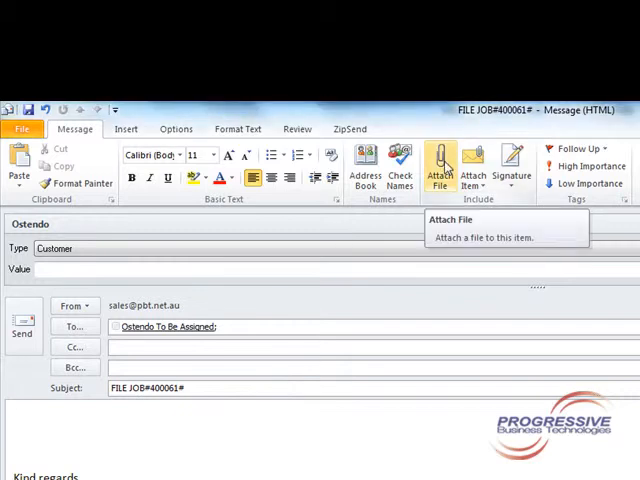
Attach A Sample Attachment.pdf from the Desktop and send the FILE JOB#400061# email.
{"action": "left_click", "coordinate": [440, 164]}
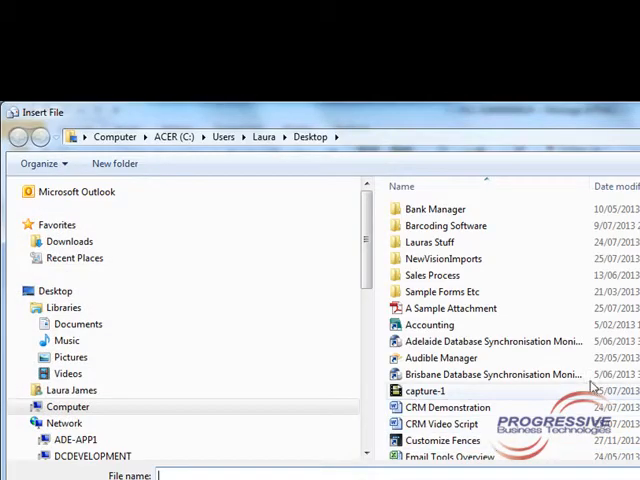
{"action": "left_click", "coordinate": [450, 308]}
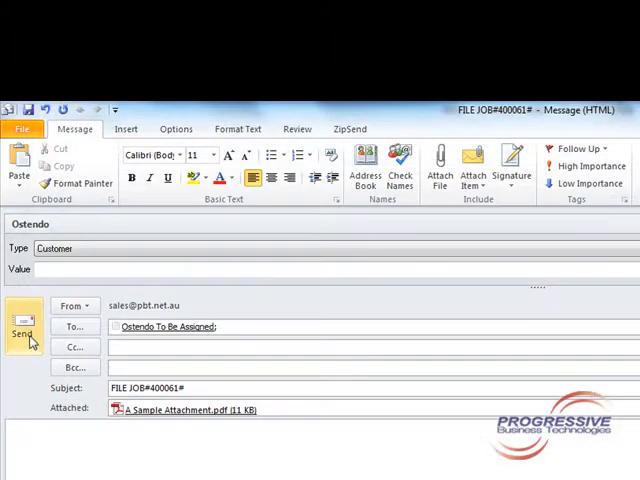
{"action": "left_click", "coordinate": [22, 326]}
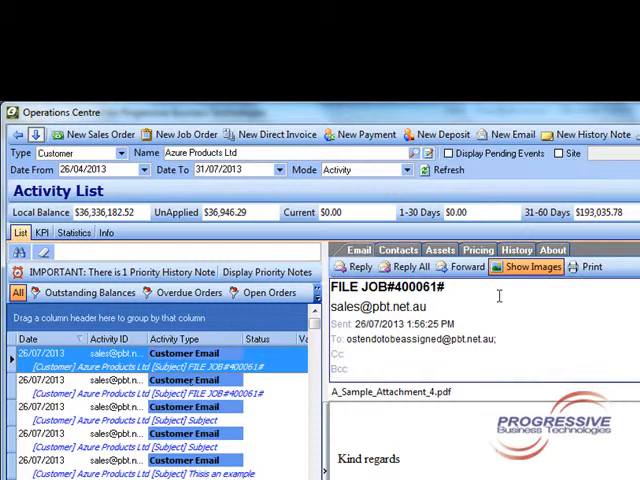
View the A_Sample_Attachment_4.pdf attached to the FILE JOB#400061# email for Azure Products Ltd.
{"action": "left_click", "coordinate": [392, 392]}
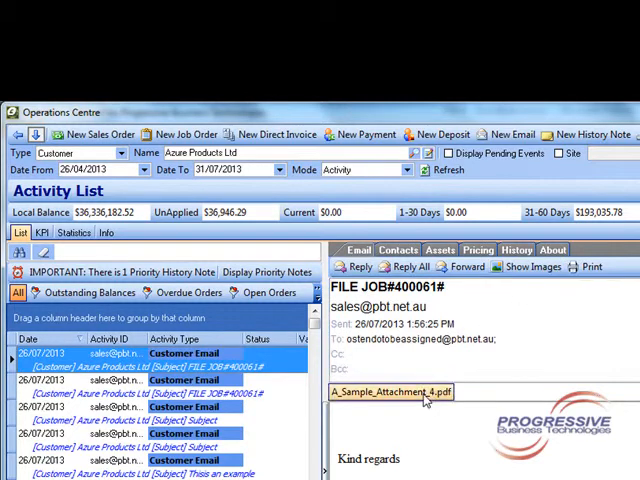